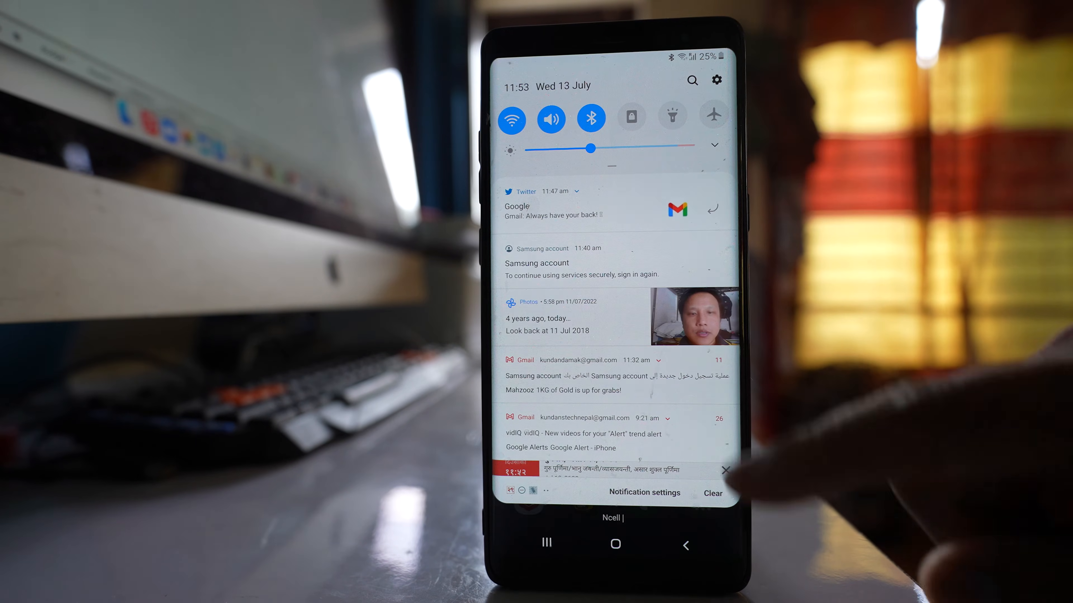
Swipe down to fully expand the Quick settings panel with all toggles visible.
scroll("down", 3)
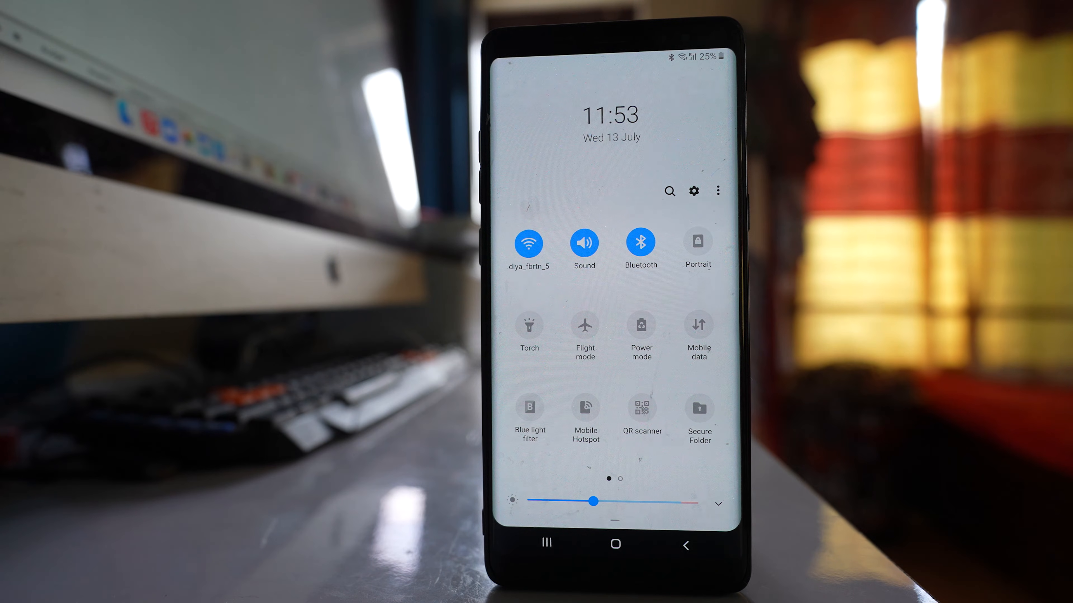
Swipe to the next Quick settings page and reach the Do not disturb settings.
scroll("left", 3)
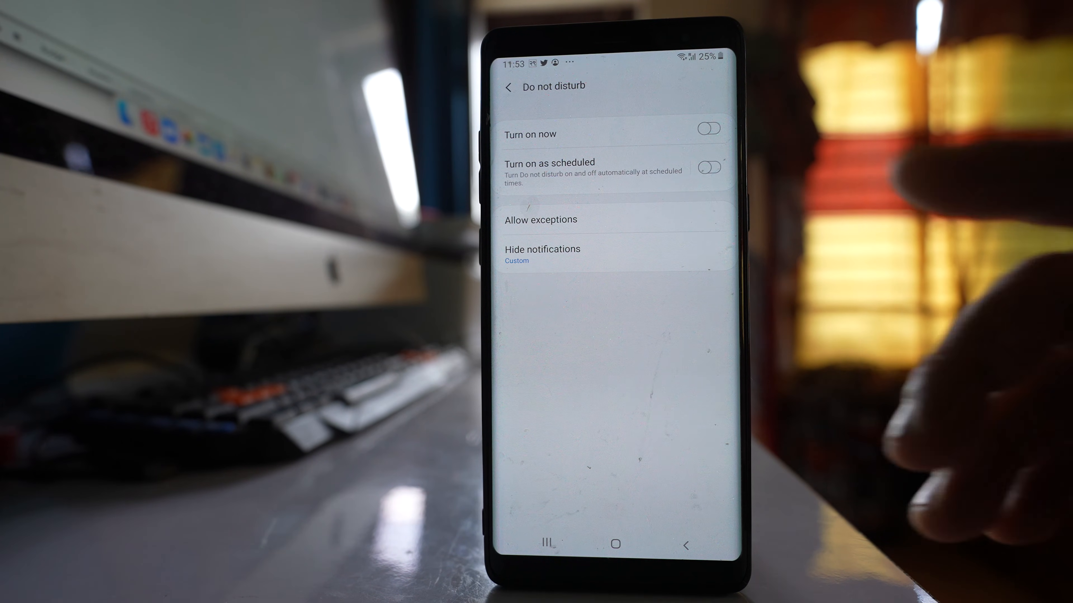
left_click(709, 167)
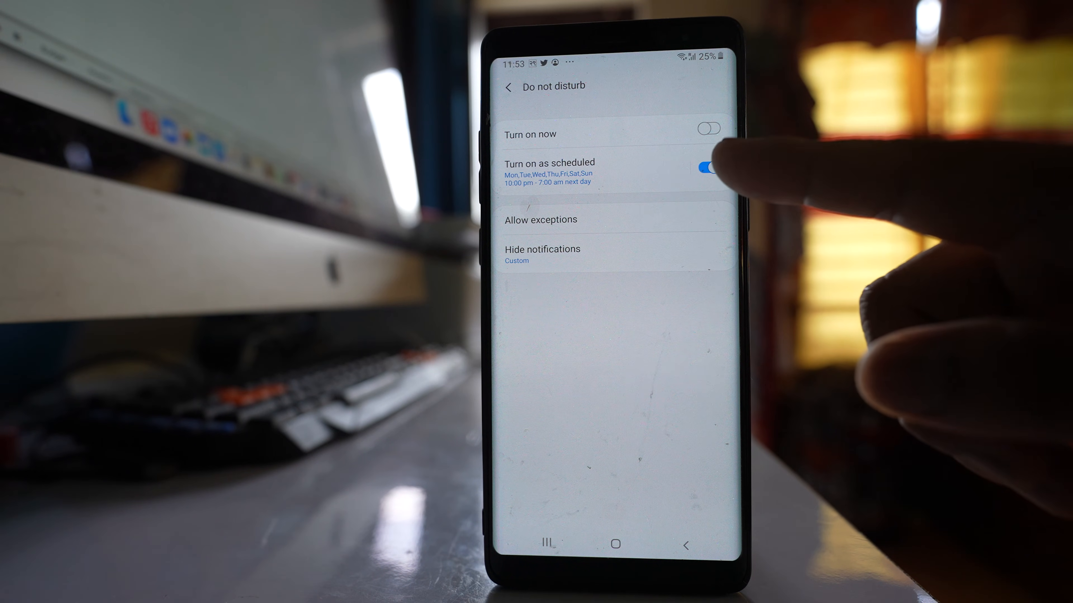
left_click(710, 168)
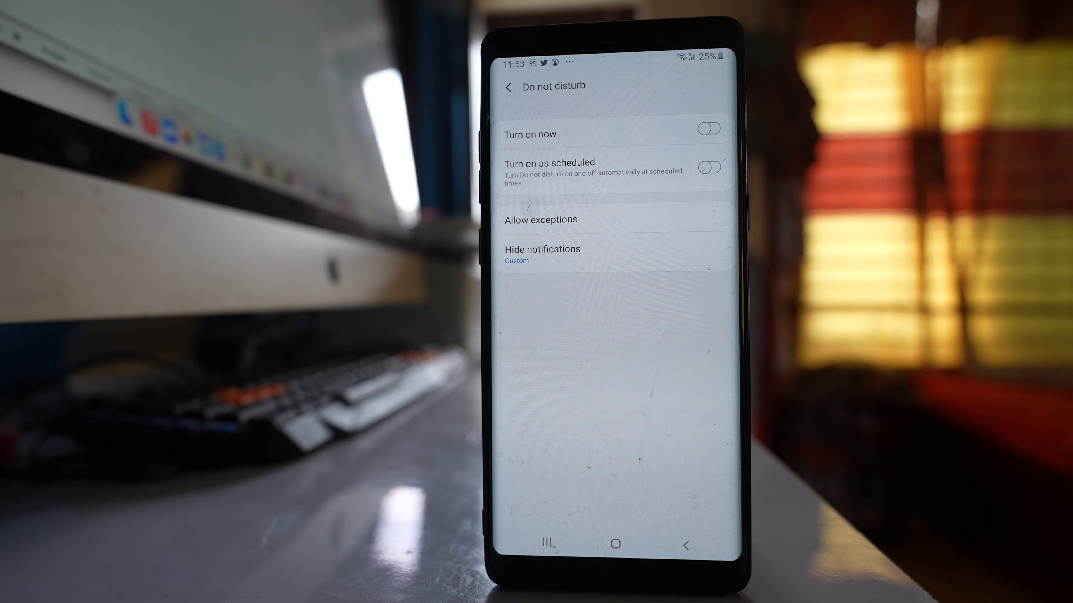